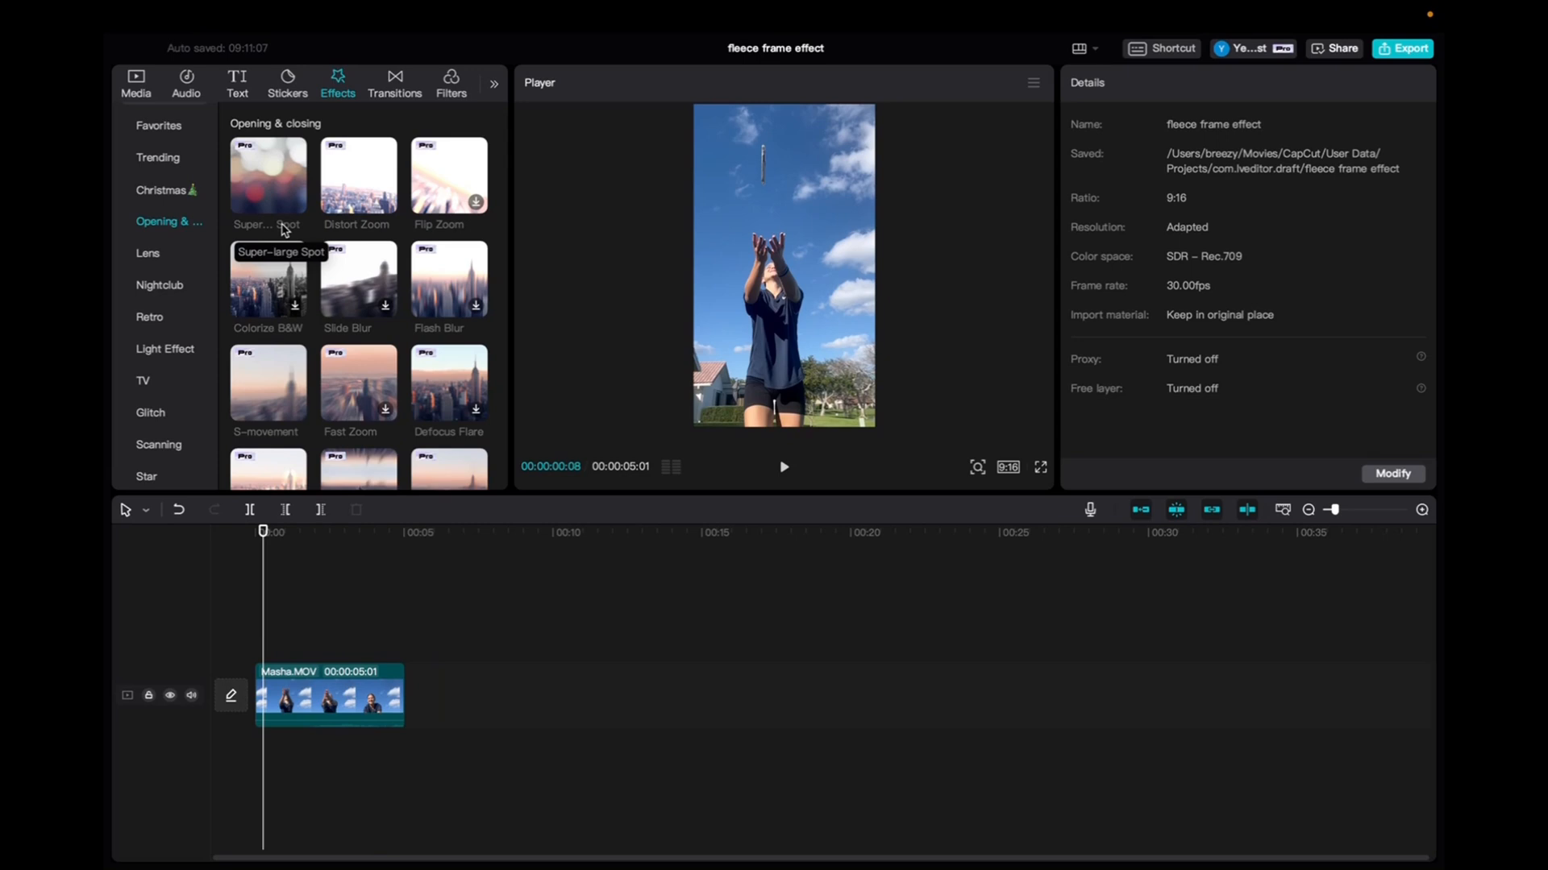
Step: Browse Video effects > Opening & closing to reach the Super-large Spot thumbnail
click(354, 696)
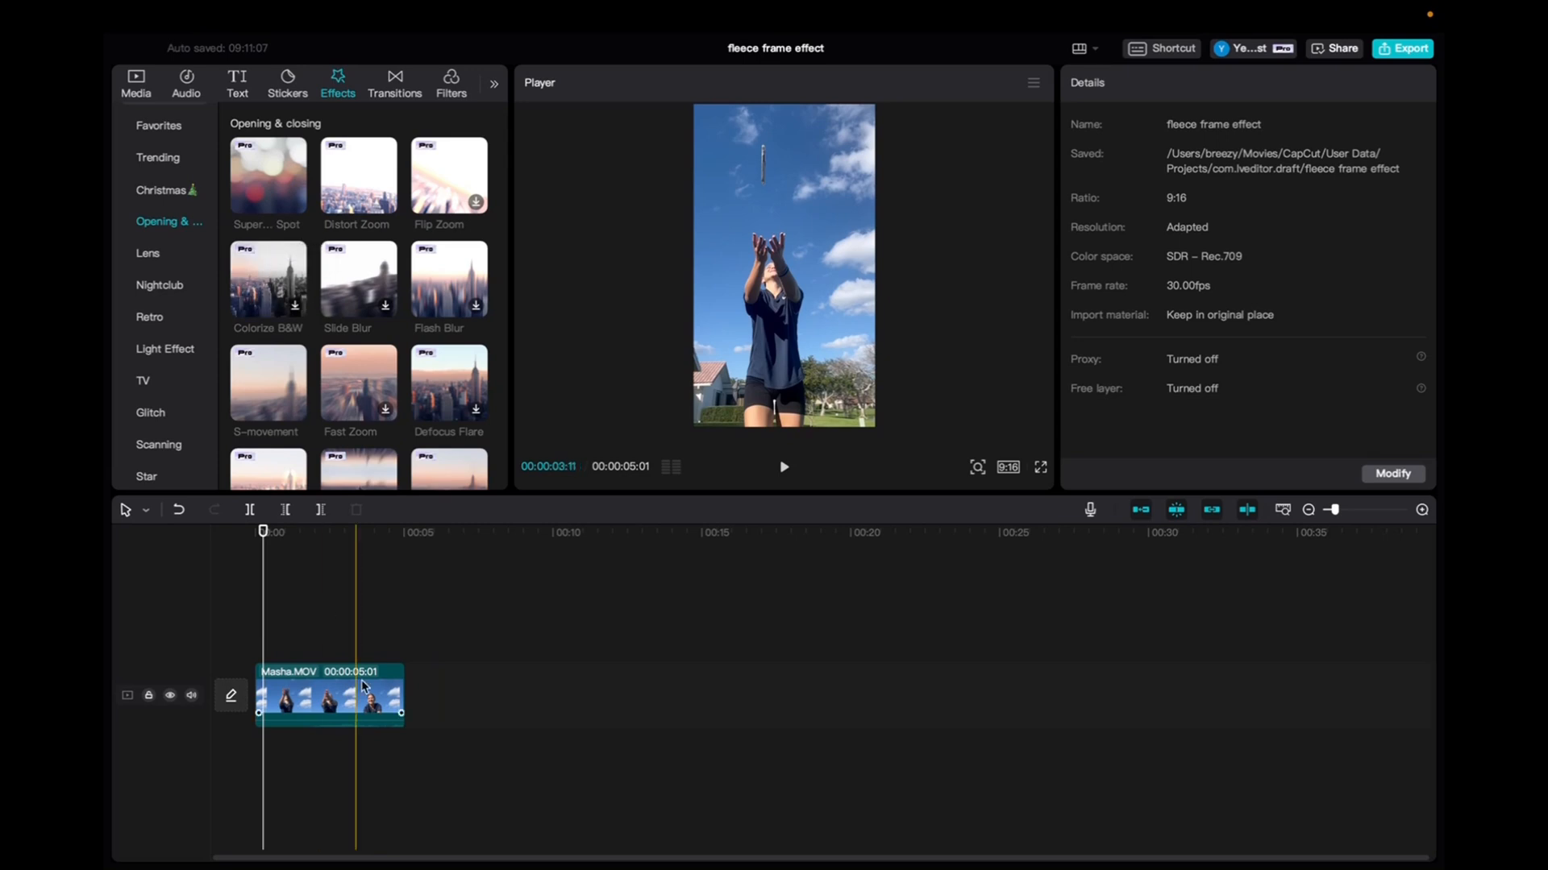
click(263, 531)
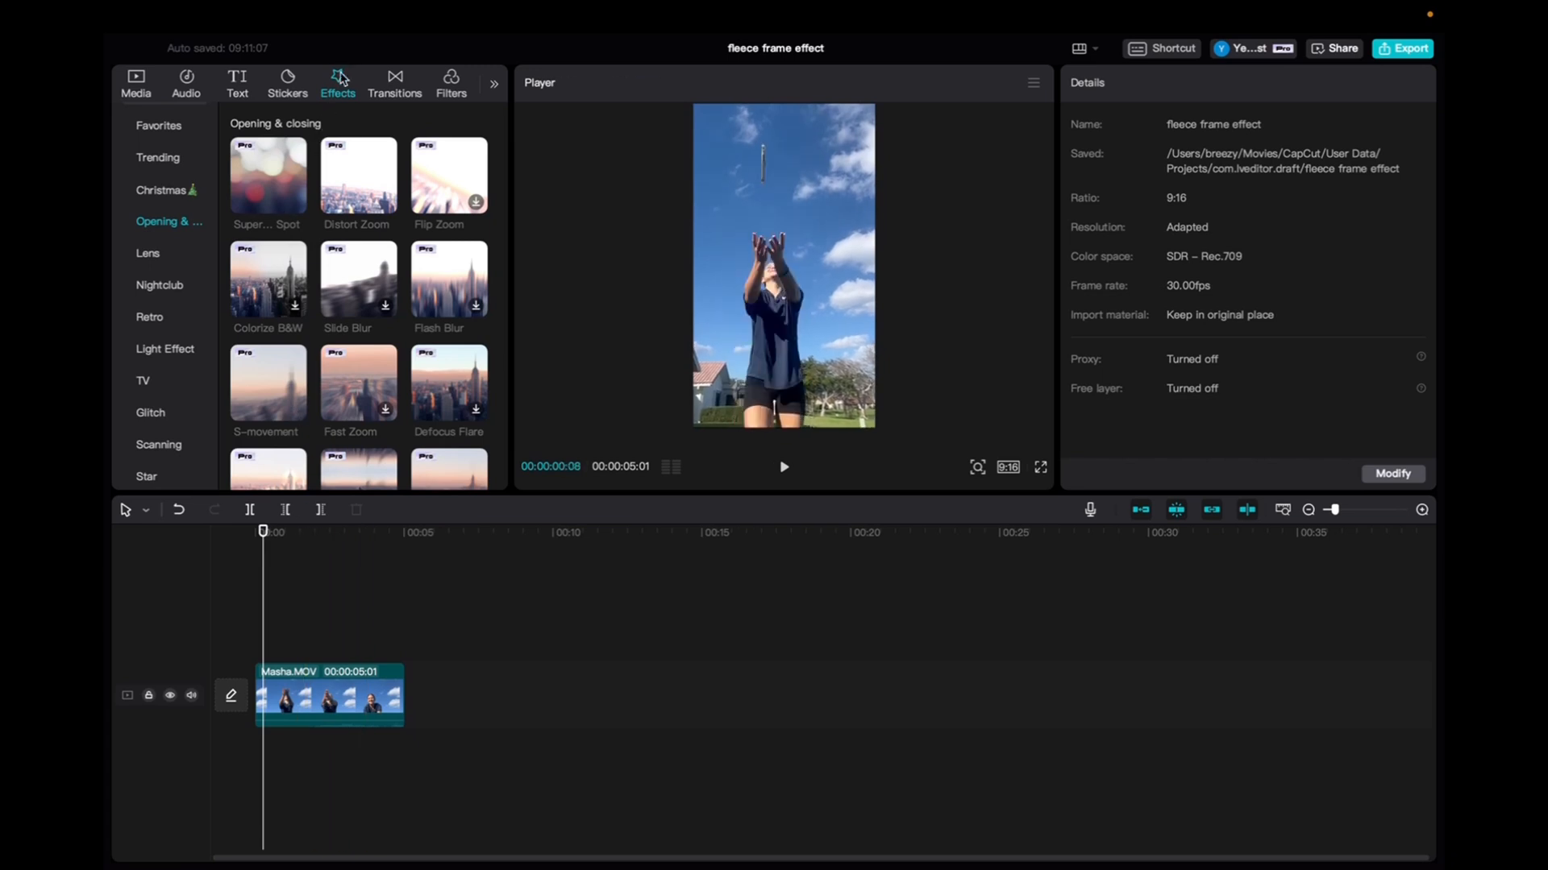
click(165, 129)
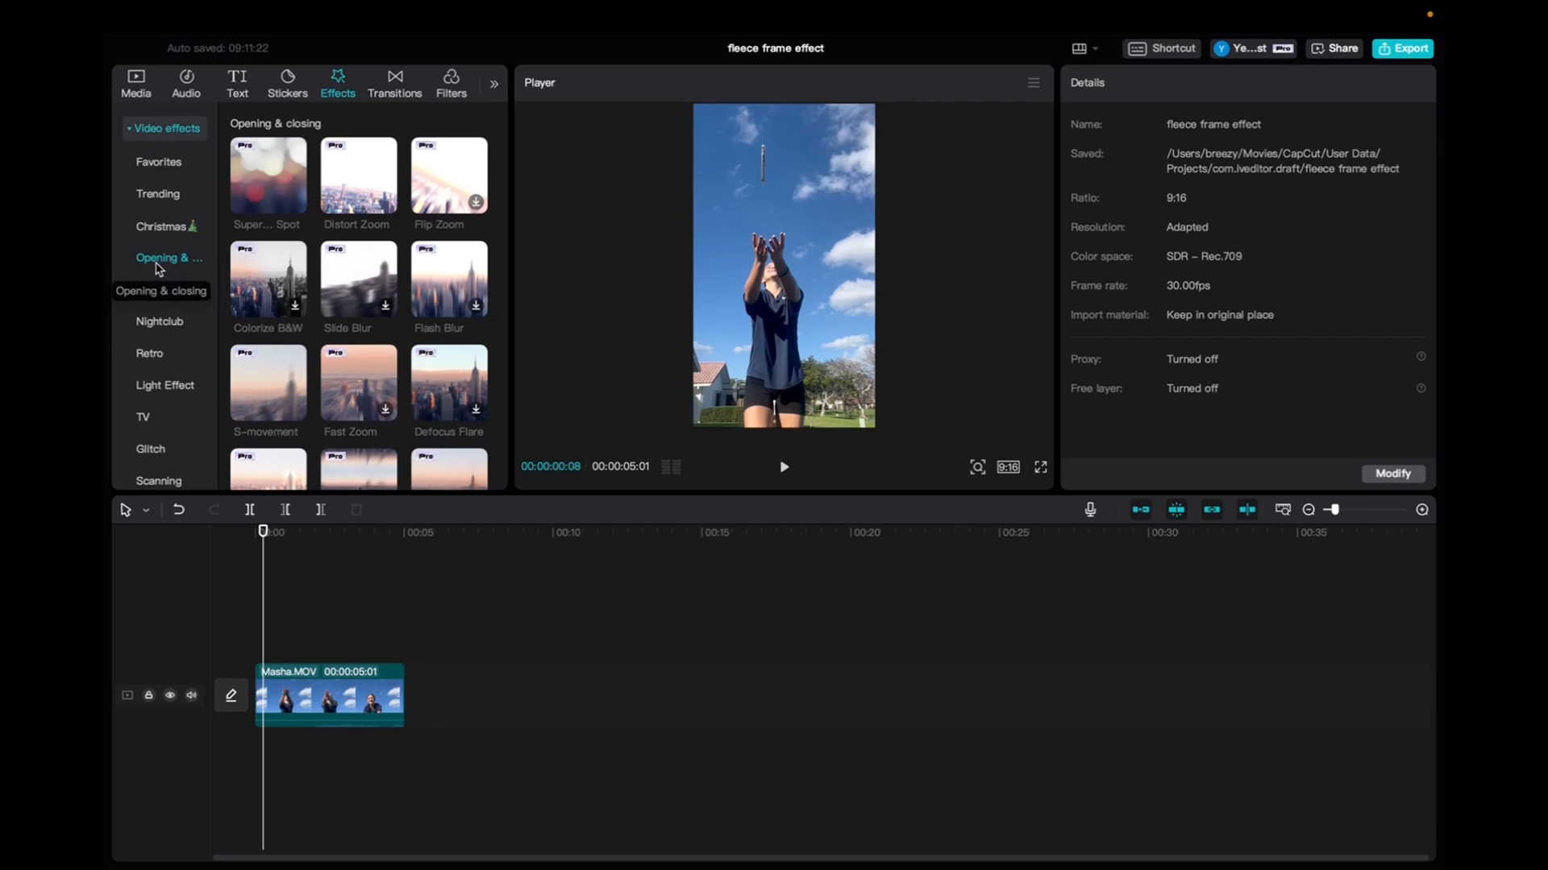
mouse_move(243, 219)
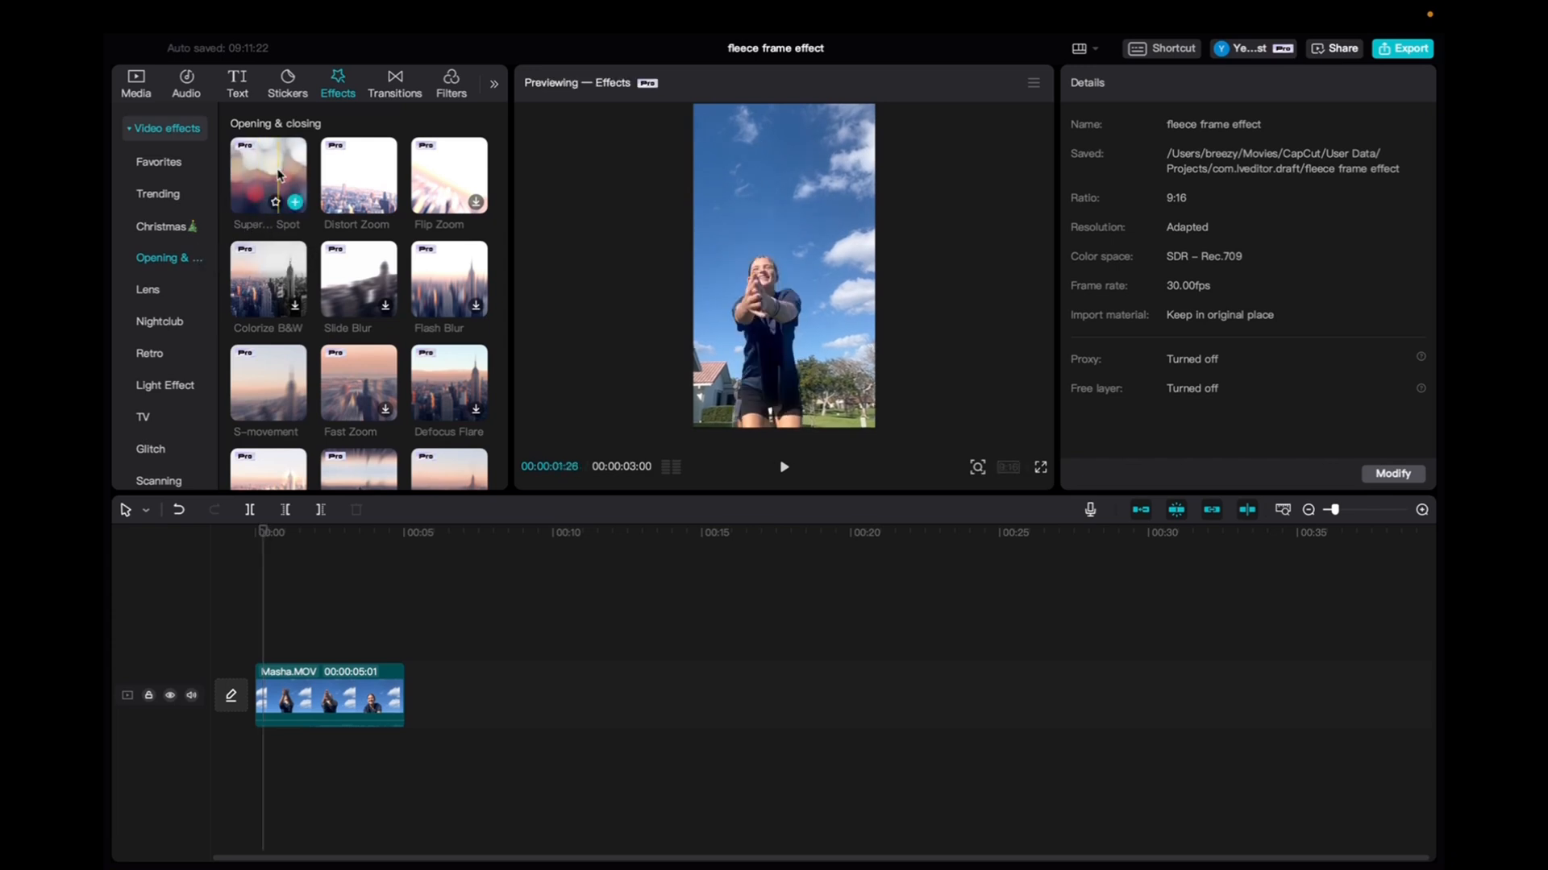
Step: Drop Super-large Spot onto a track above Masha.MOV and select the new effect clip
drag(268, 175, 322, 505)
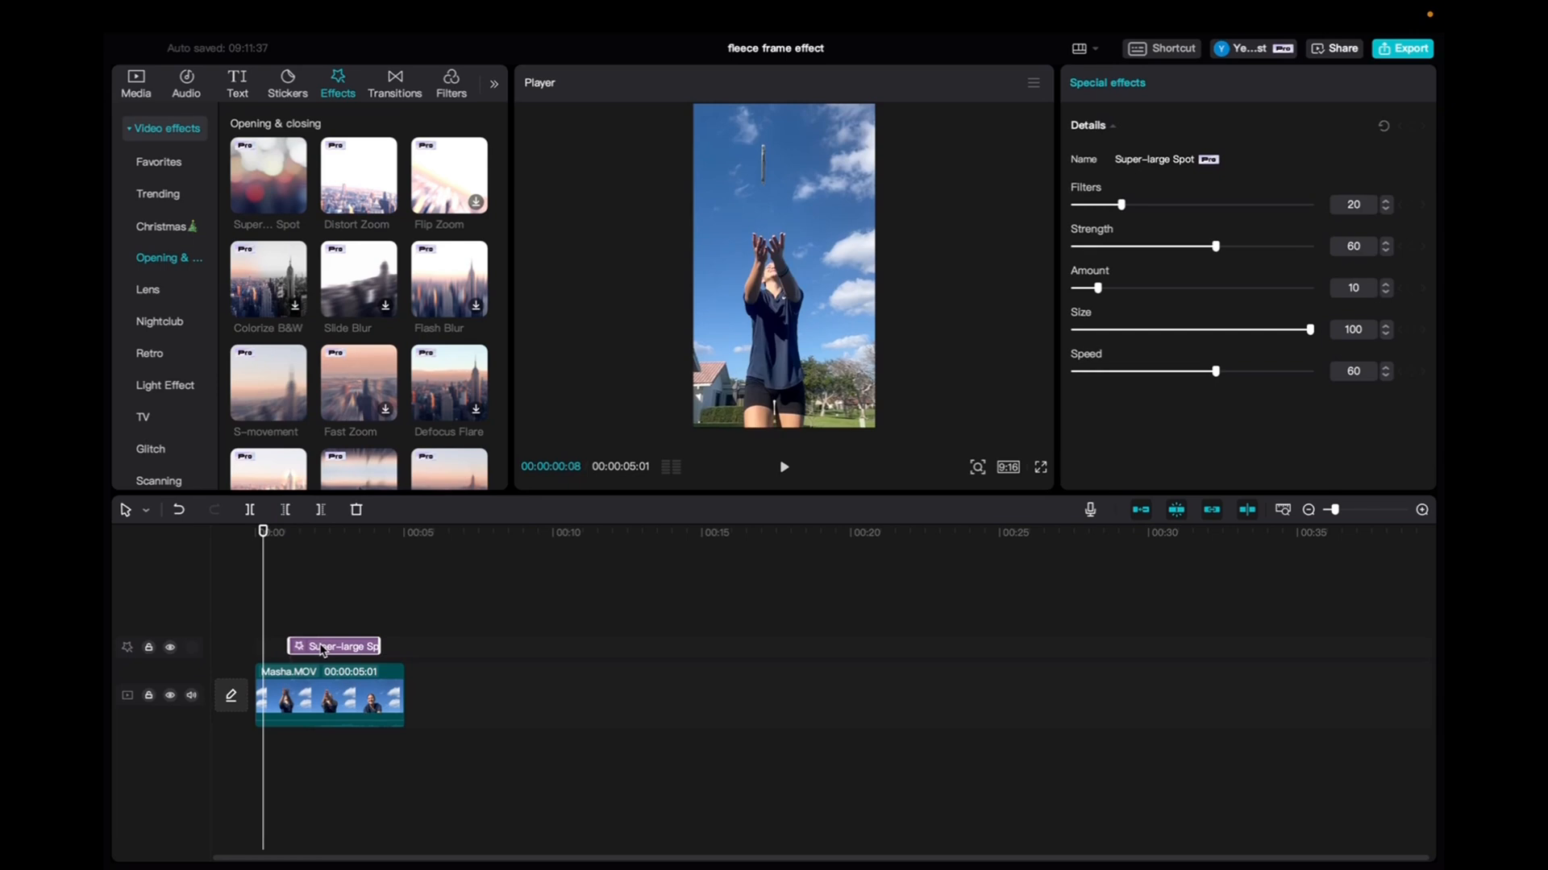
click(331, 648)
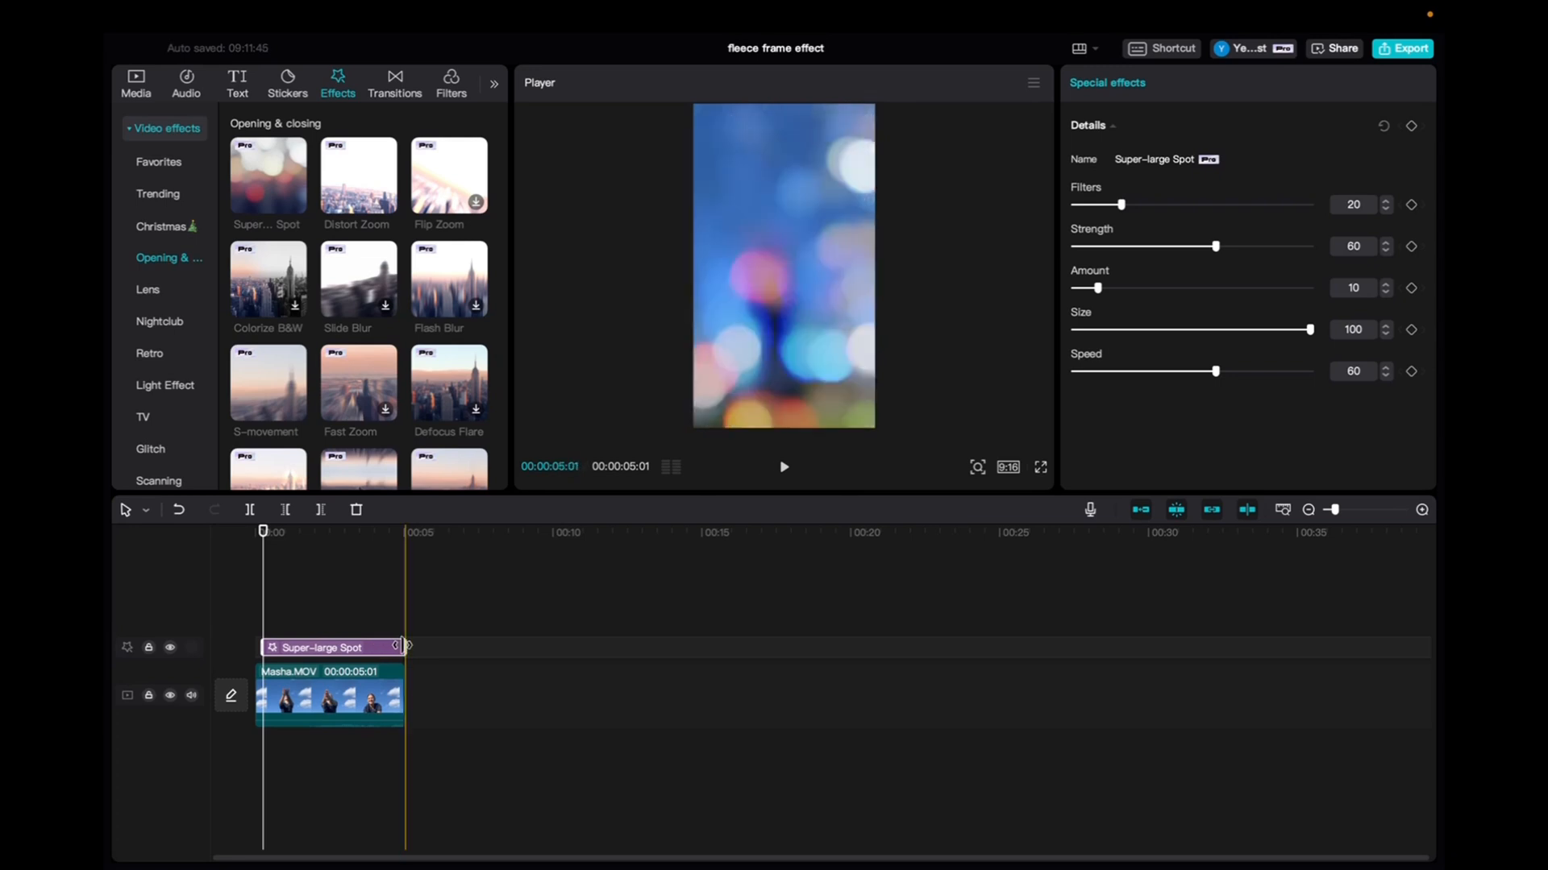
Step: Extend the effect to the 5-second clip length, then play back and pause near 2 seconds
click(318, 648)
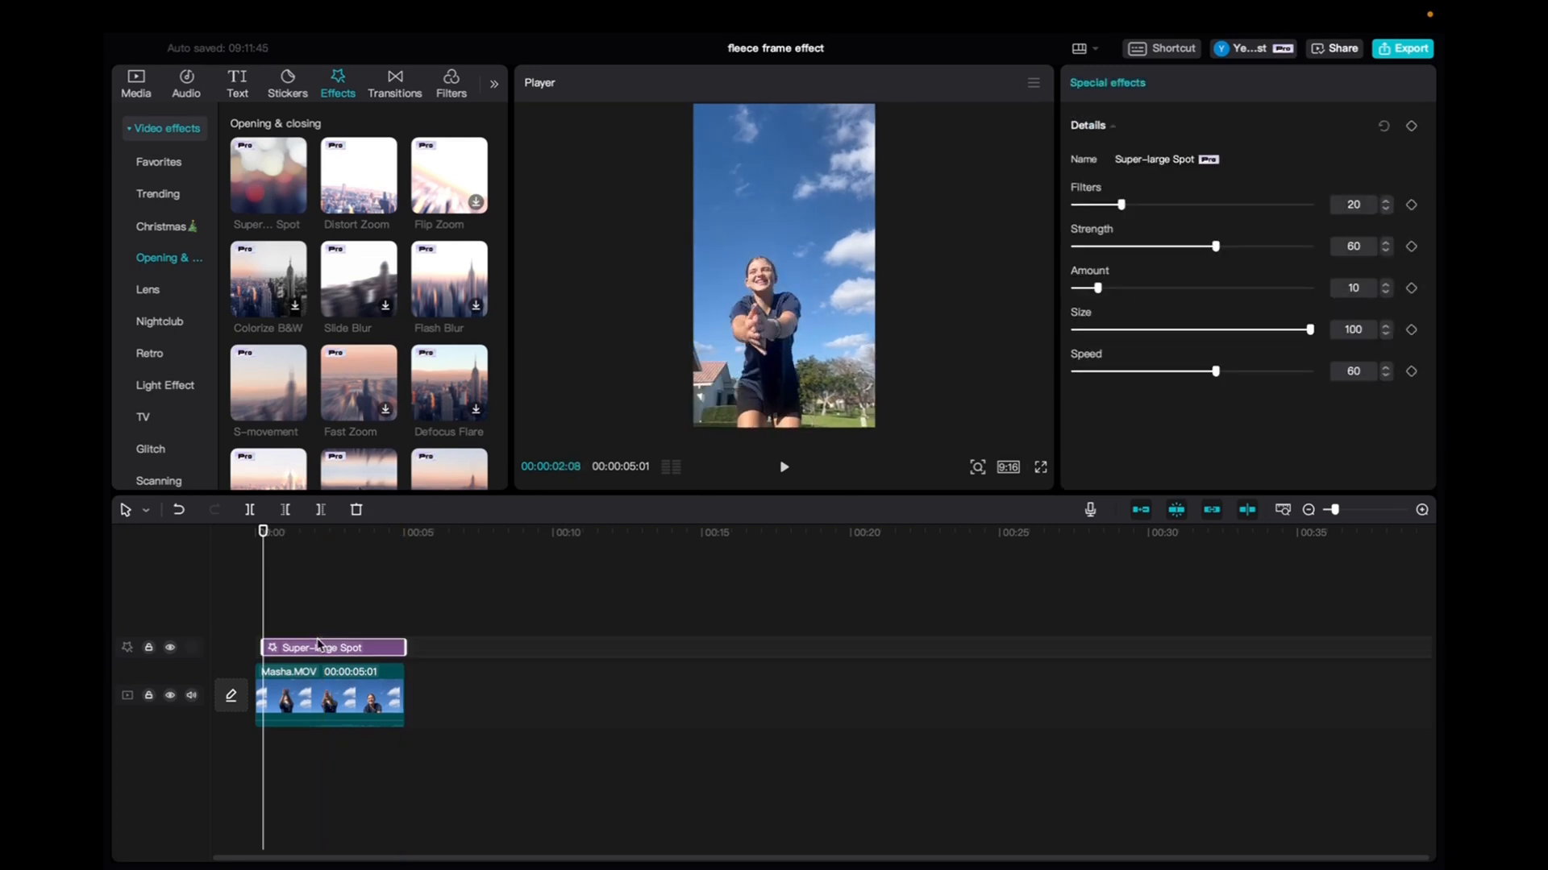
click(783, 466)
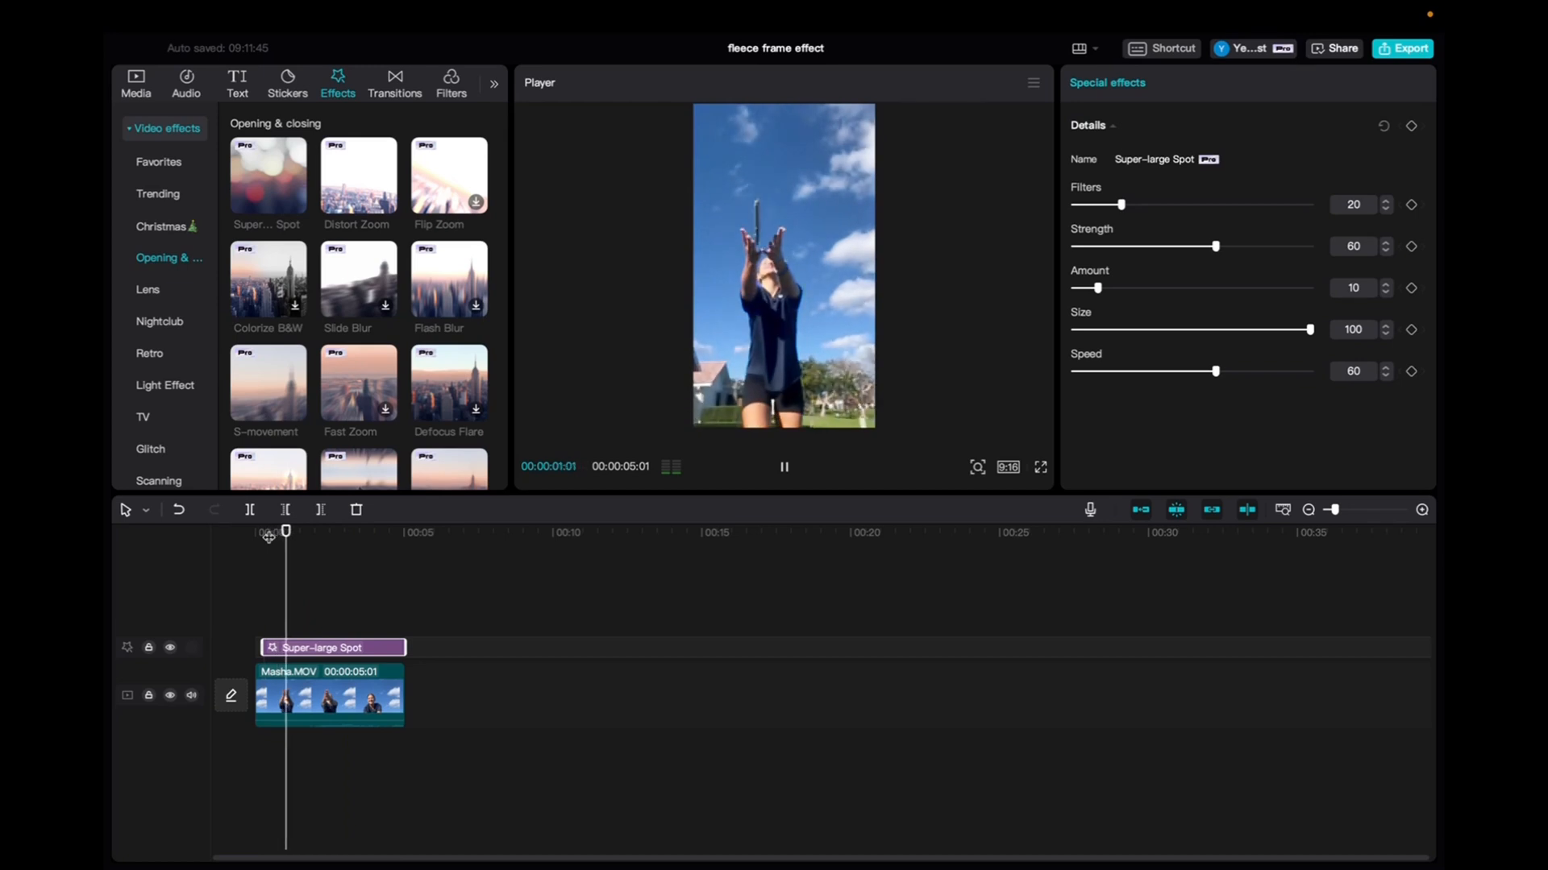
click(783, 468)
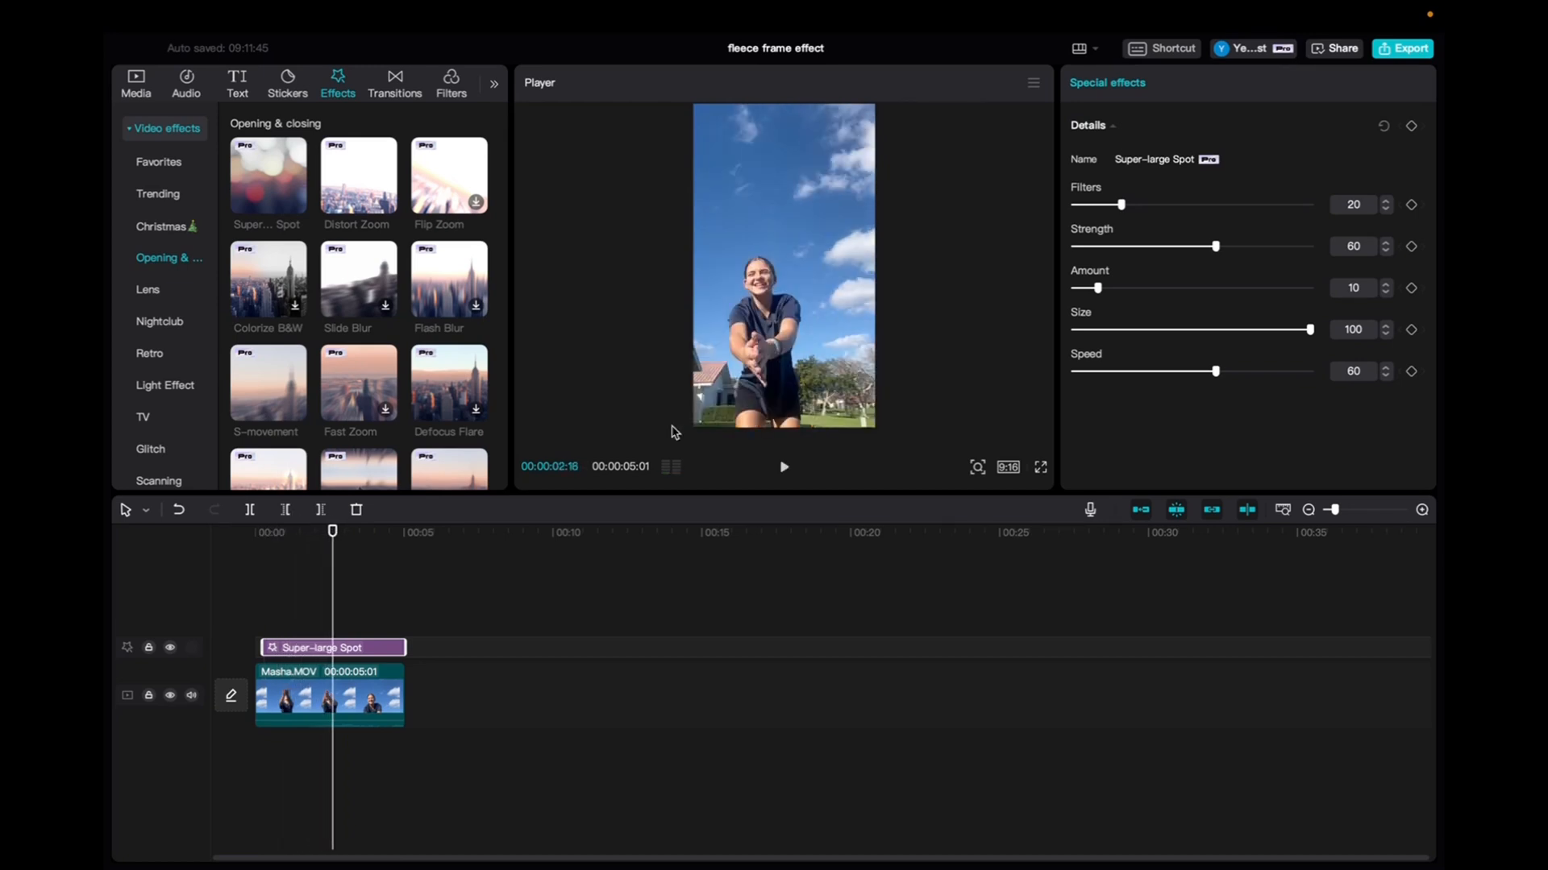
mouse_move(1101, 258)
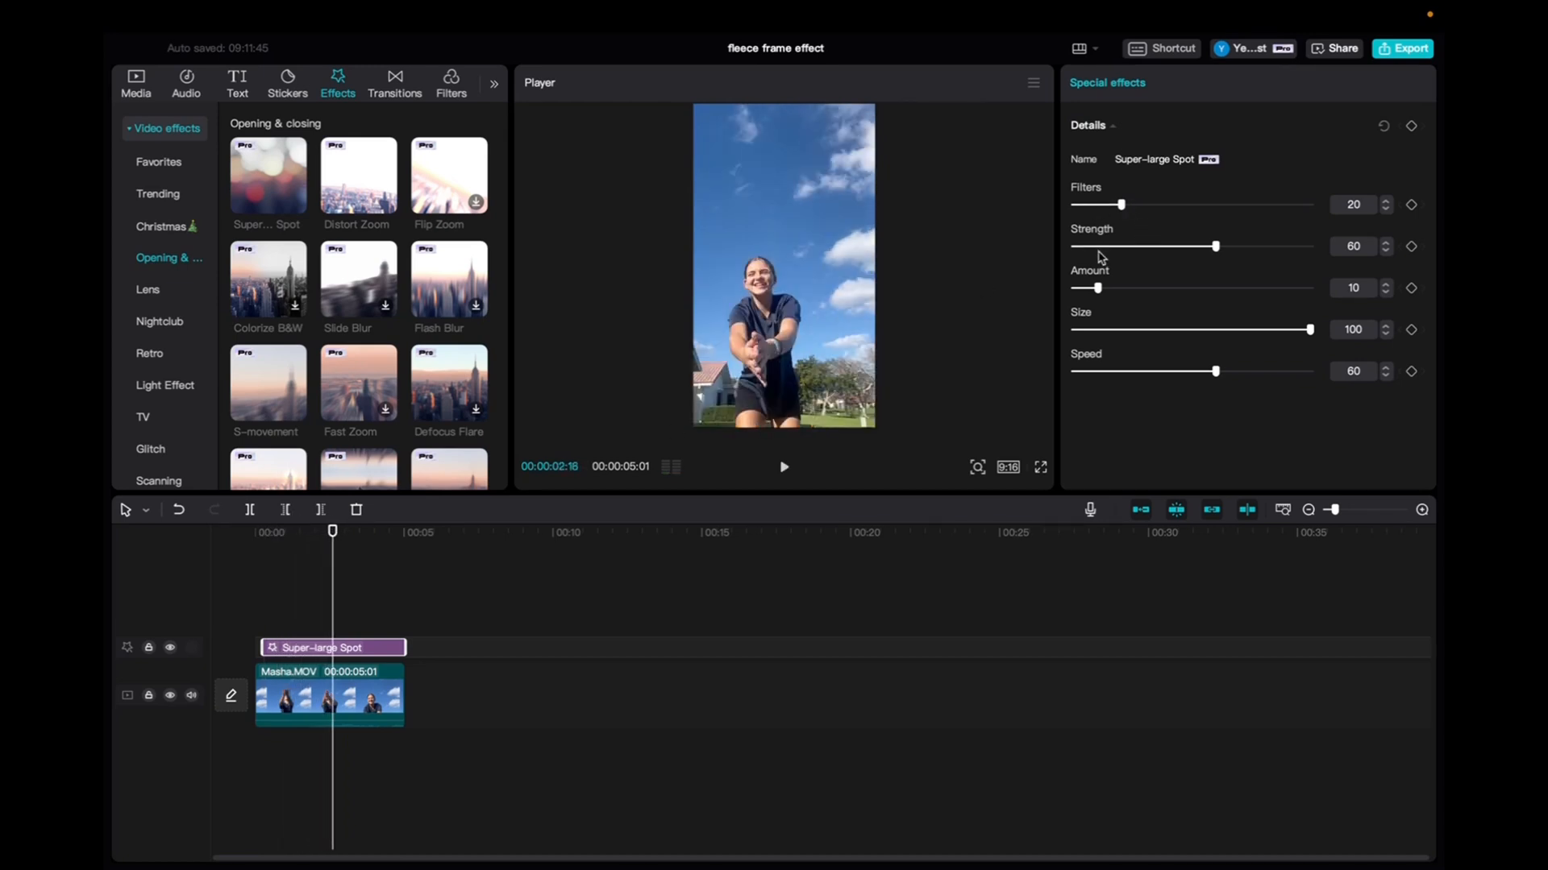
mouse_move(1112, 328)
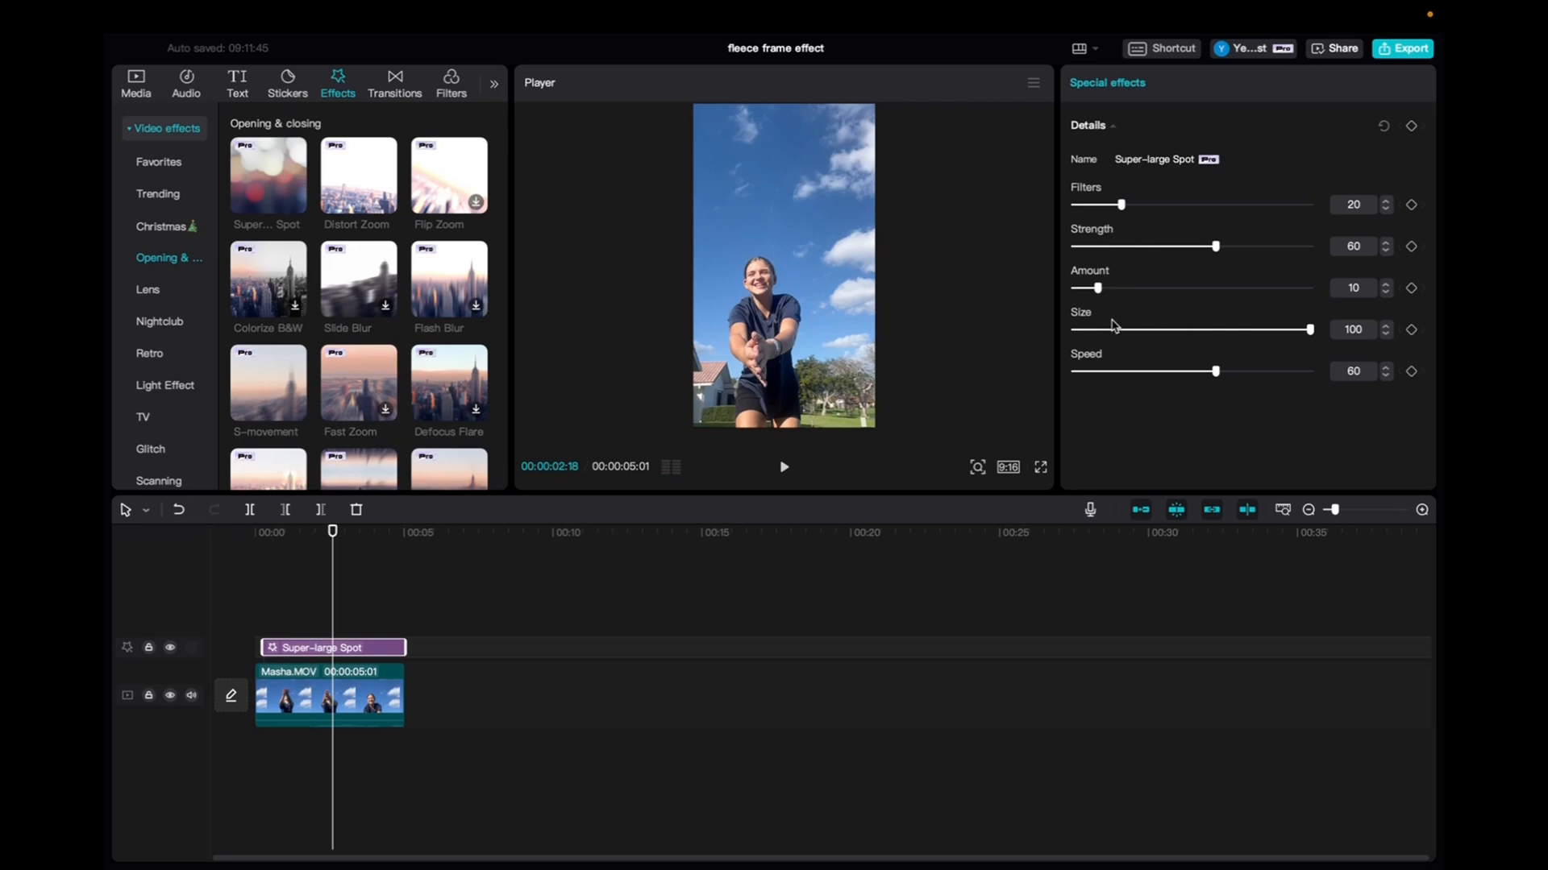
mouse_move(1196, 385)
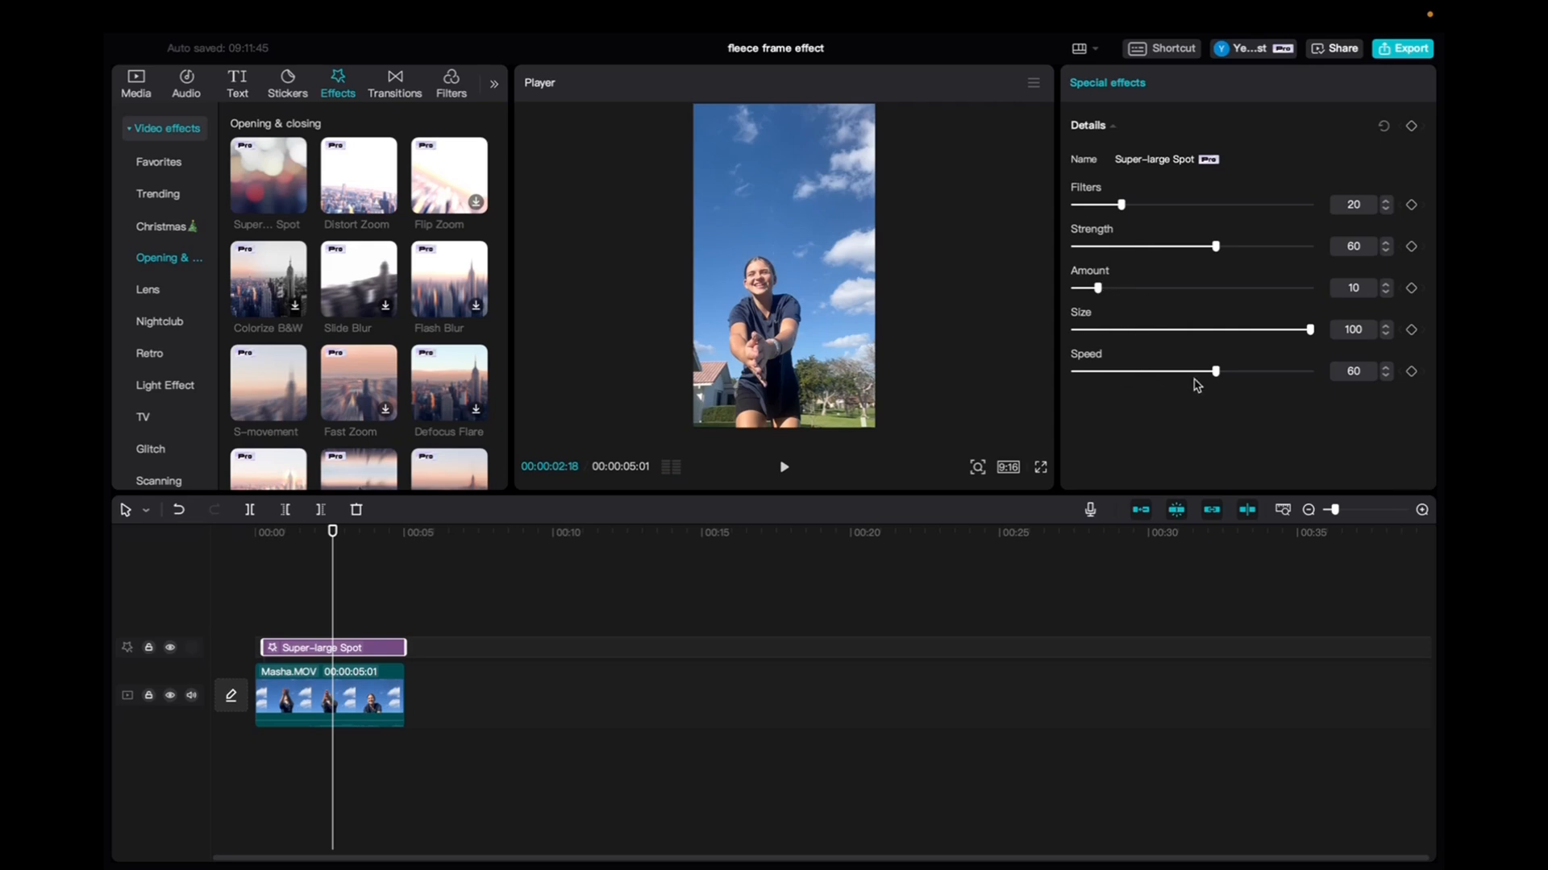